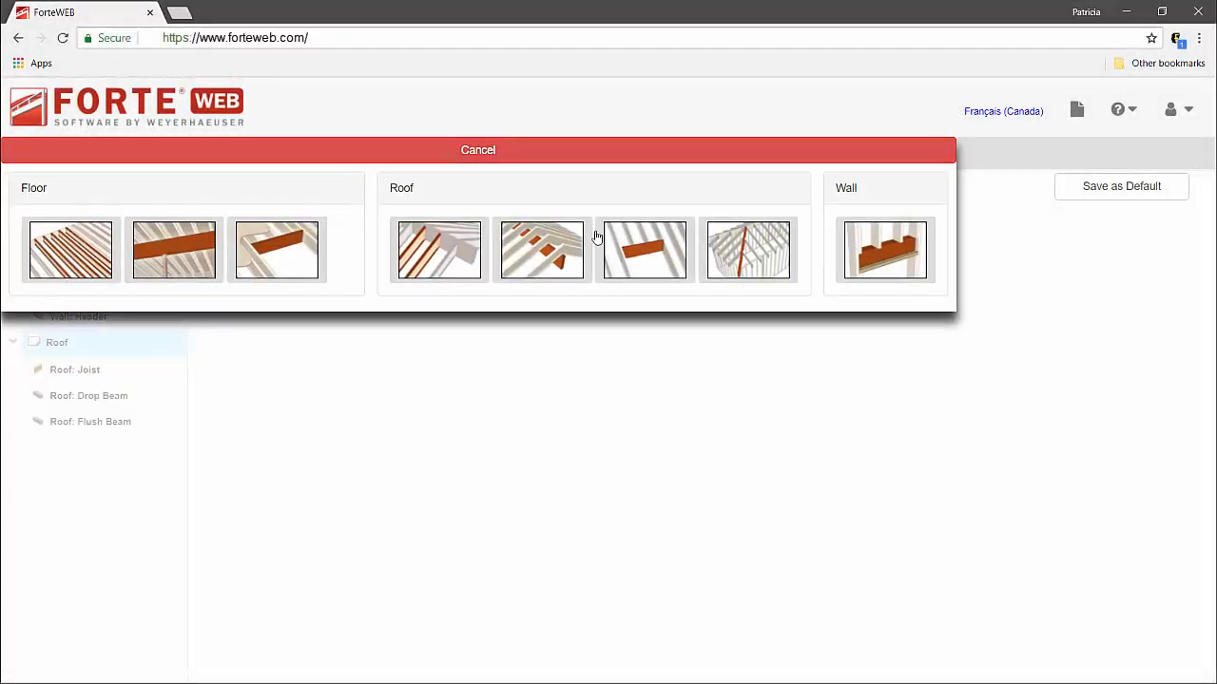
mouse_move(759, 256)
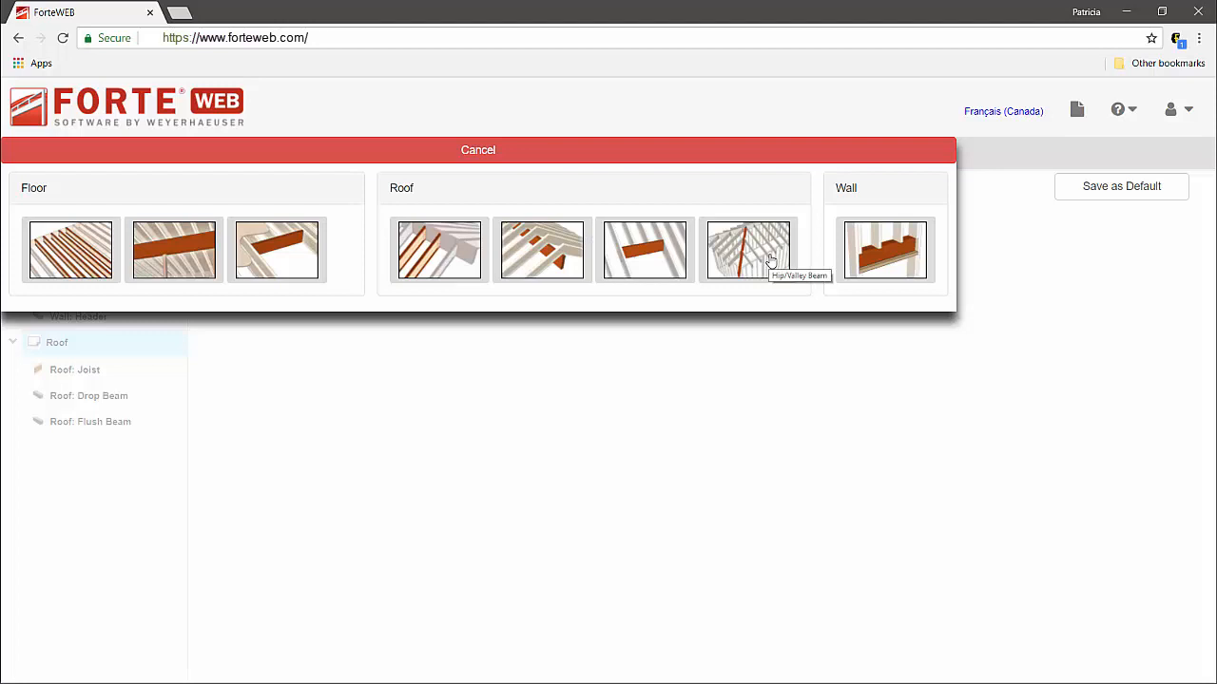
- Add a Hip/Valley Beam member under Roof from the member picker
click(747, 251)
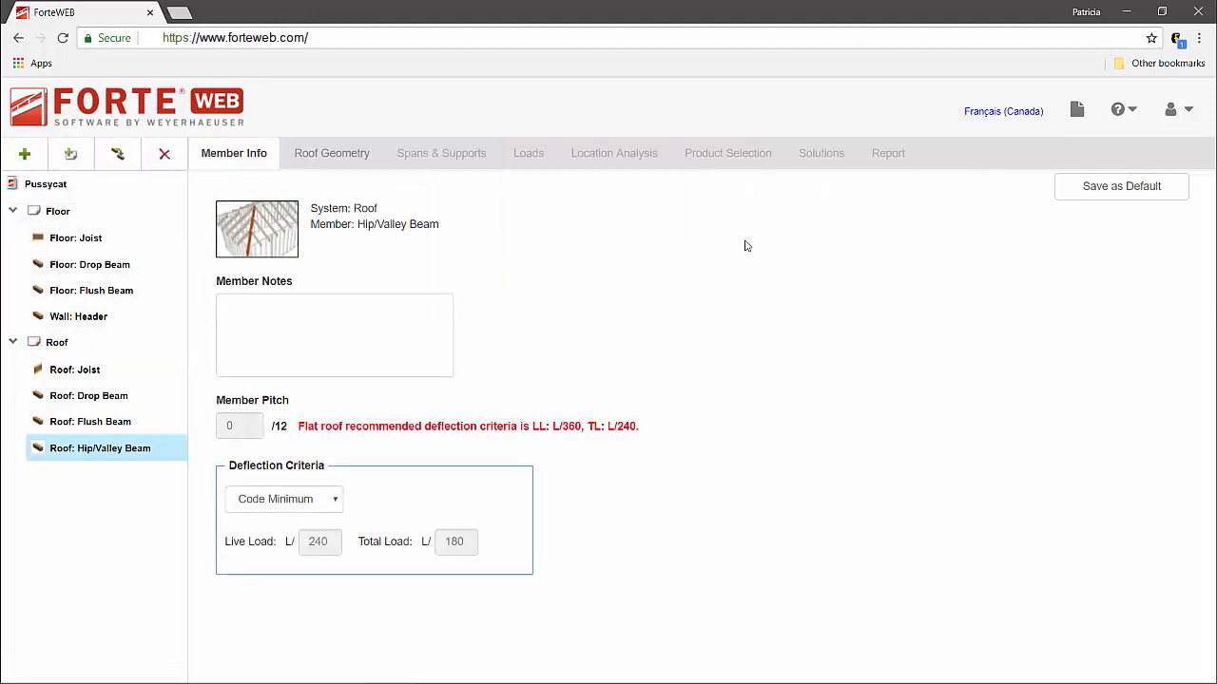
- Keep Hip Beam with Snow loading and set the live load to 30.0 (dead 15.0)
click(331, 152)
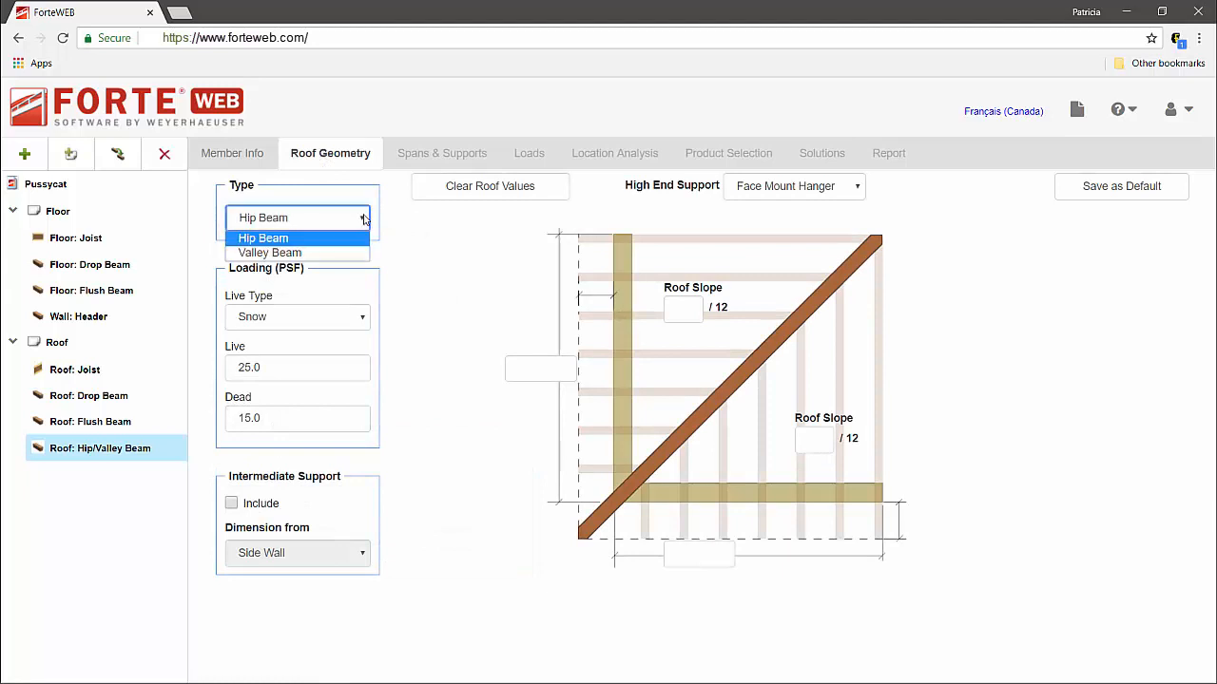
click(297, 316)
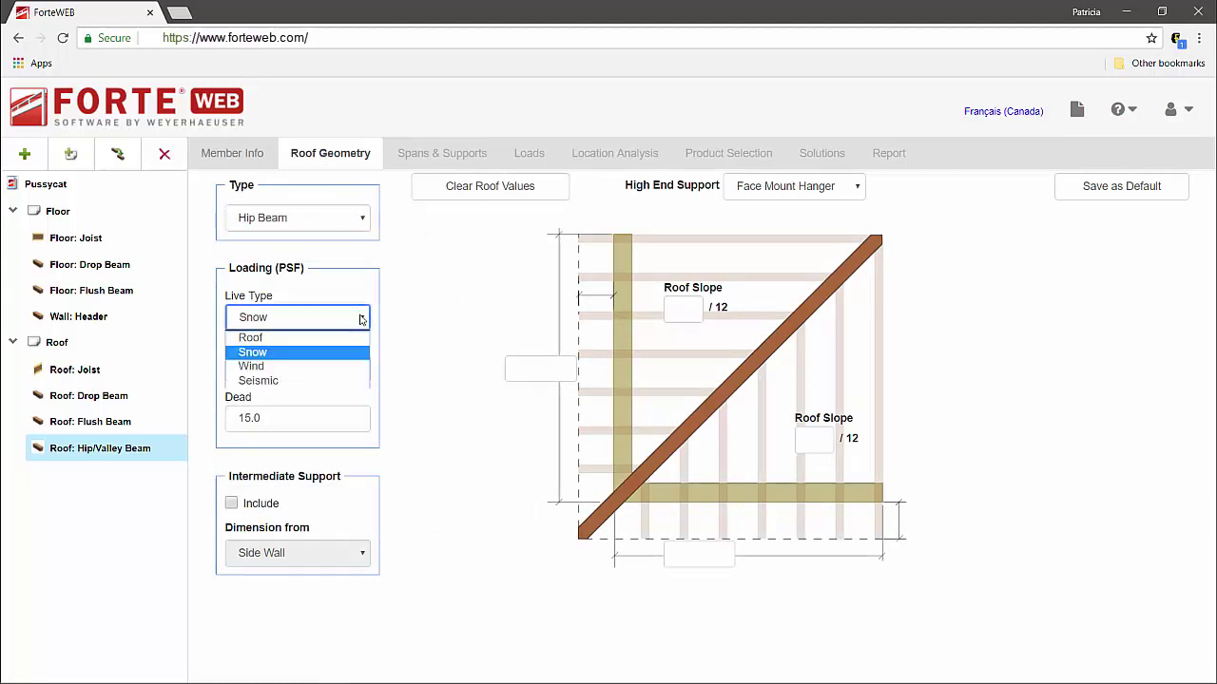
click(253, 351)
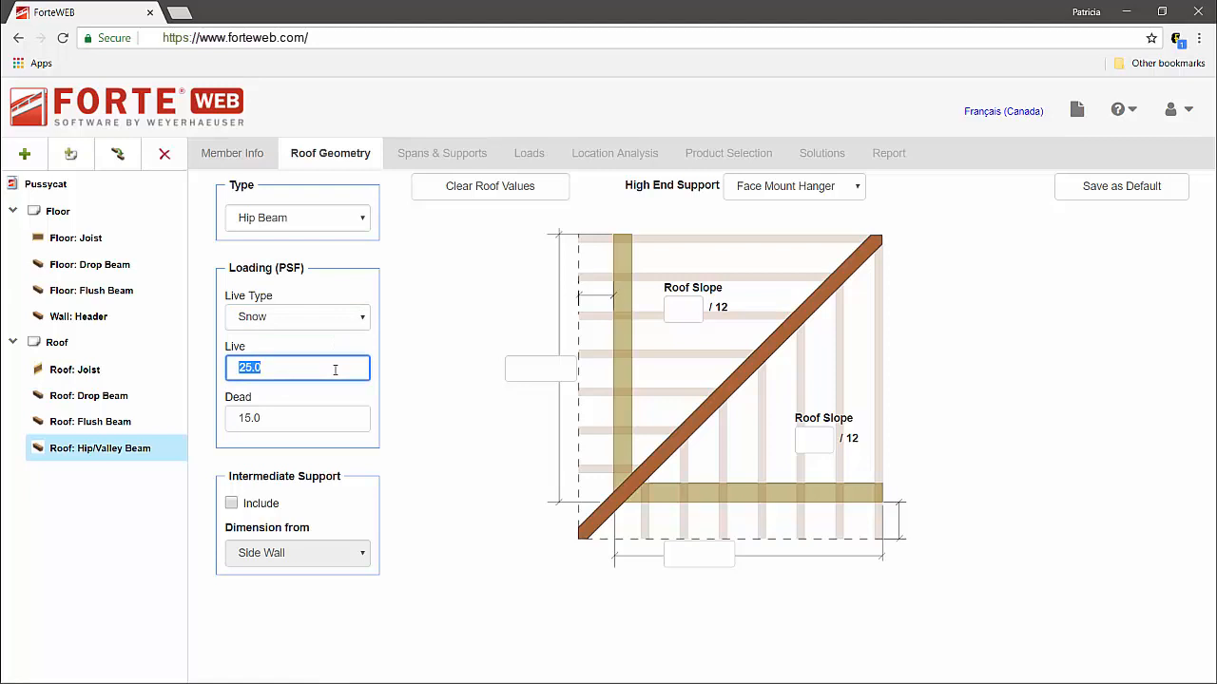
text(30.0)
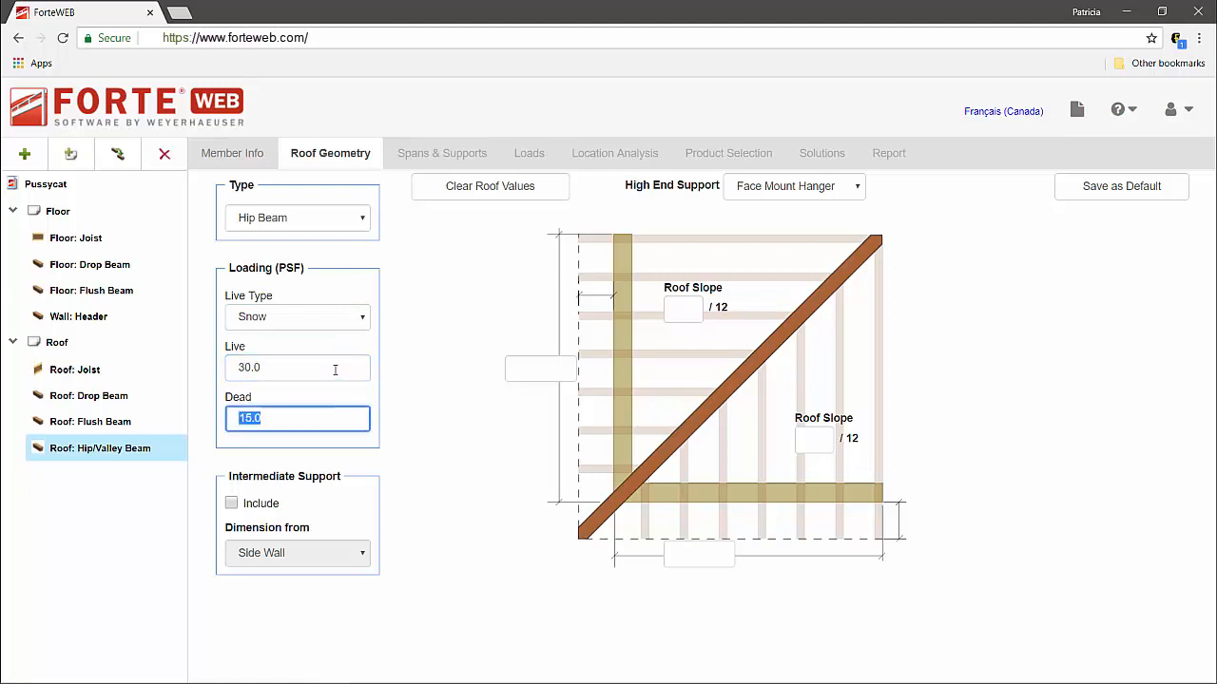
- Try and remove an intermediate support, check high-end support options, and set 2' overhangs
click(232, 503)
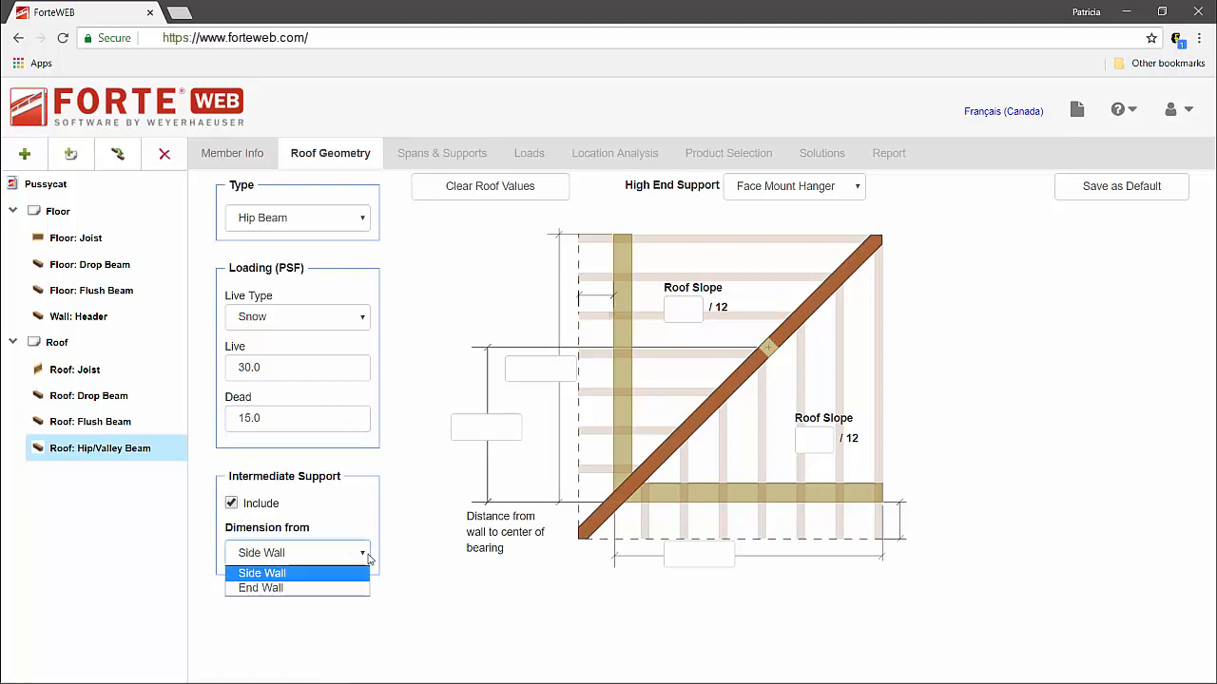
click(260, 590)
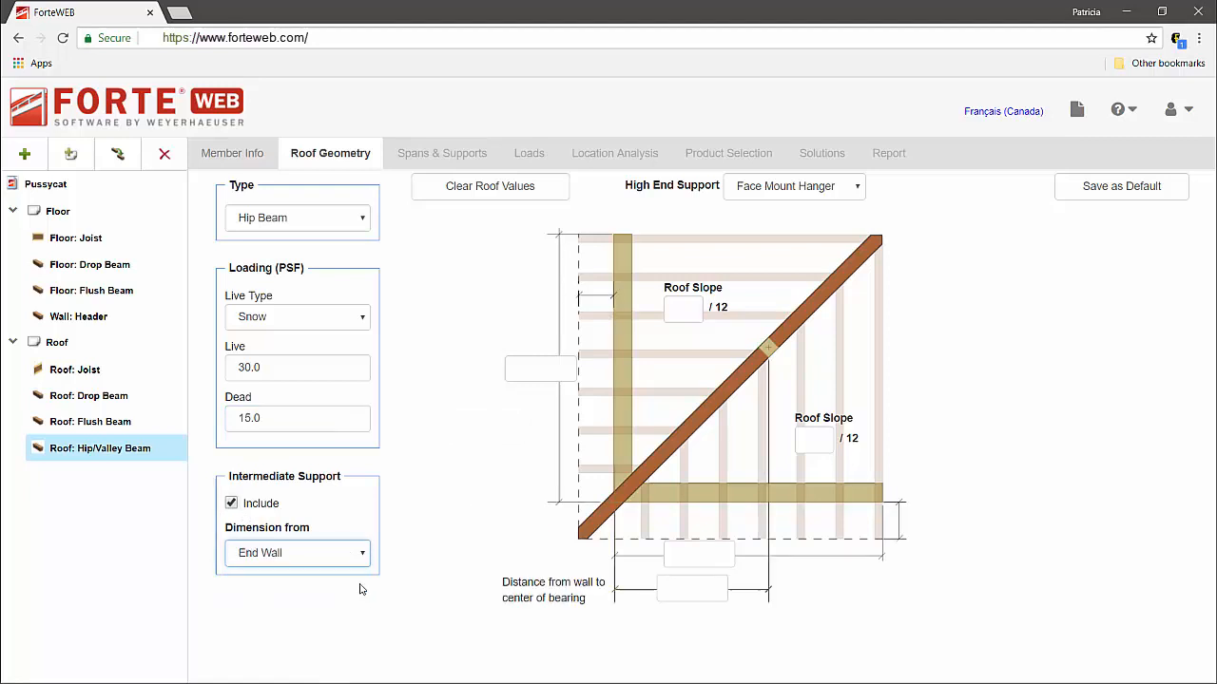
click(231, 501)
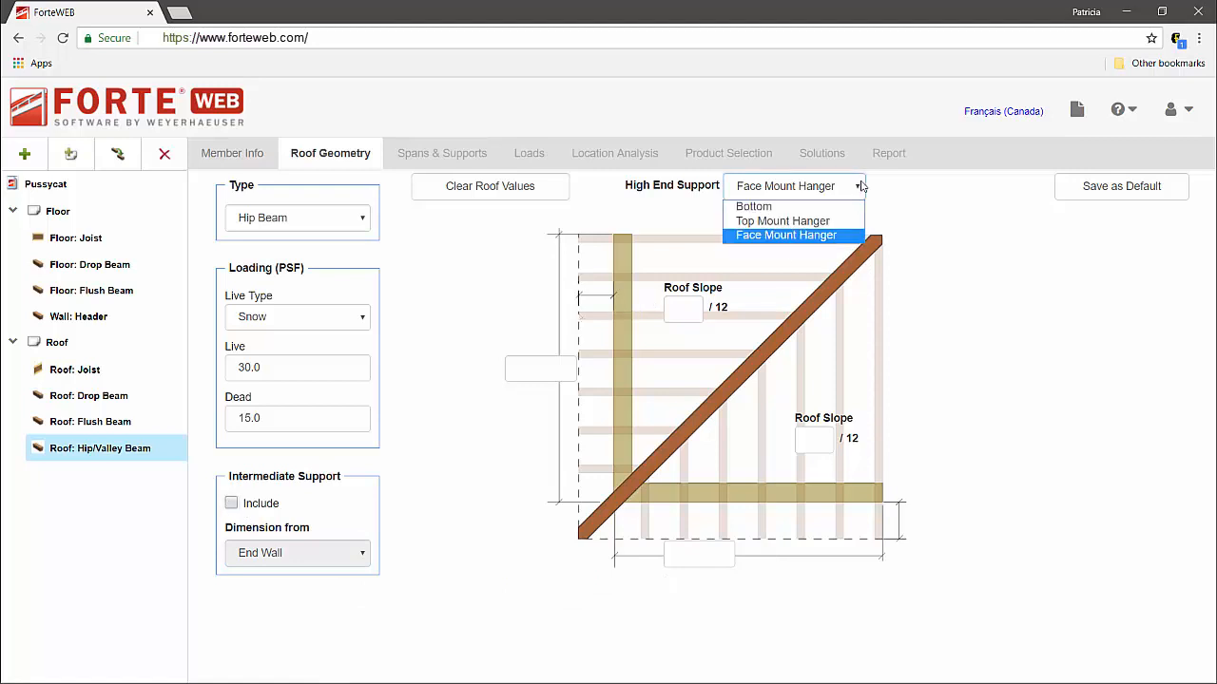
click(785, 236)
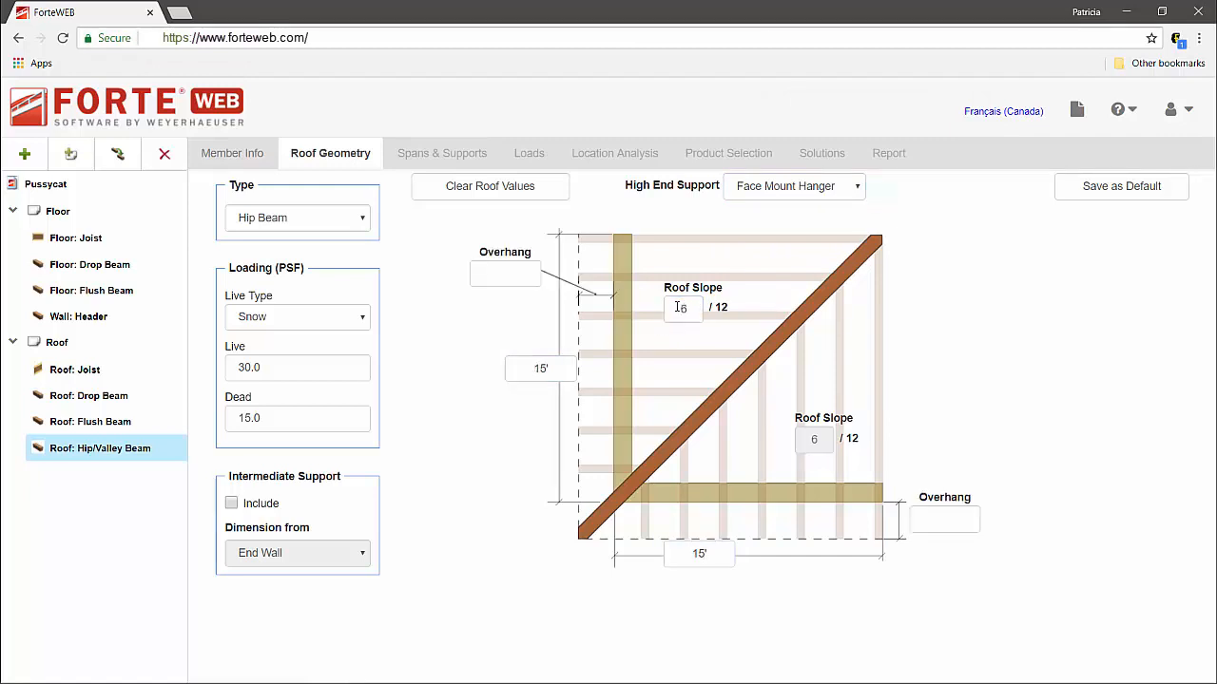
text(2)
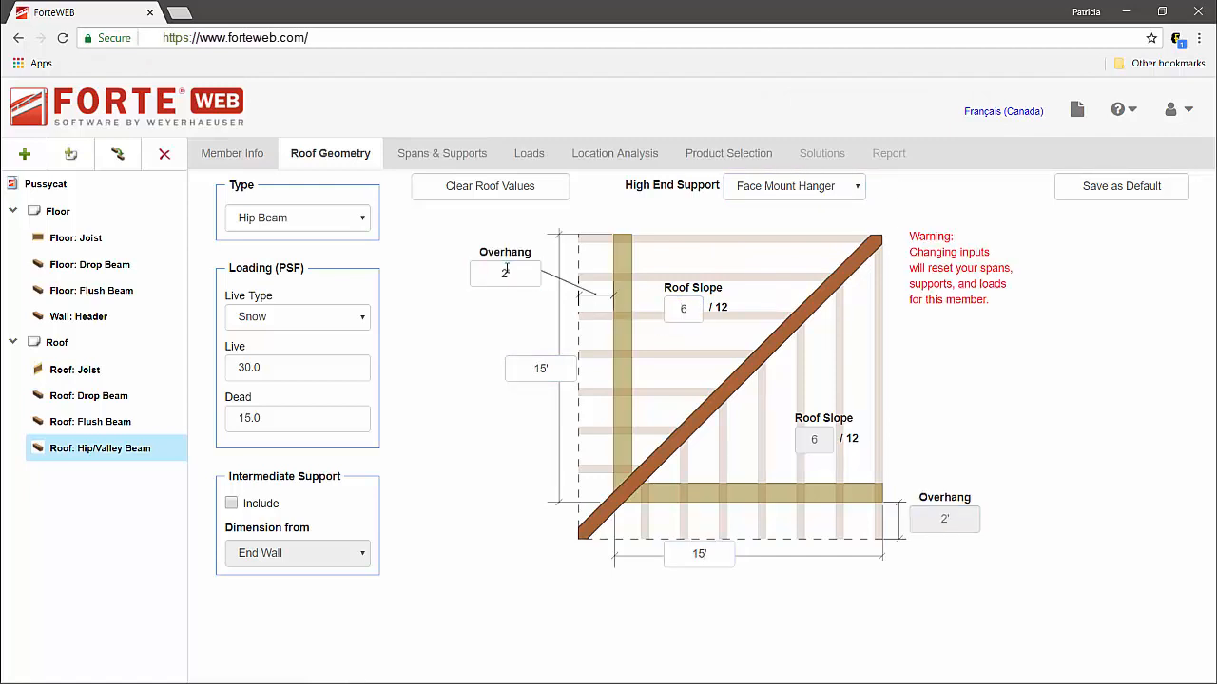
- Review the generated spans, supports and loads, then limit the product to Microllam LVL
click(441, 152)
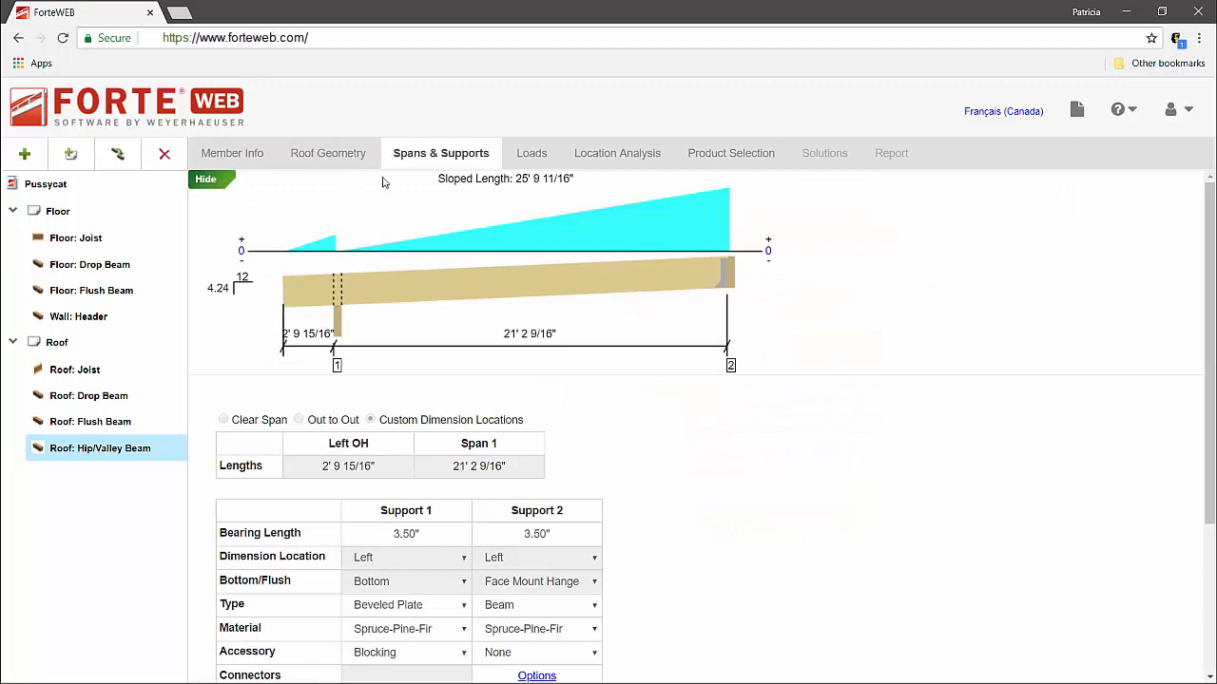
click(525, 152)
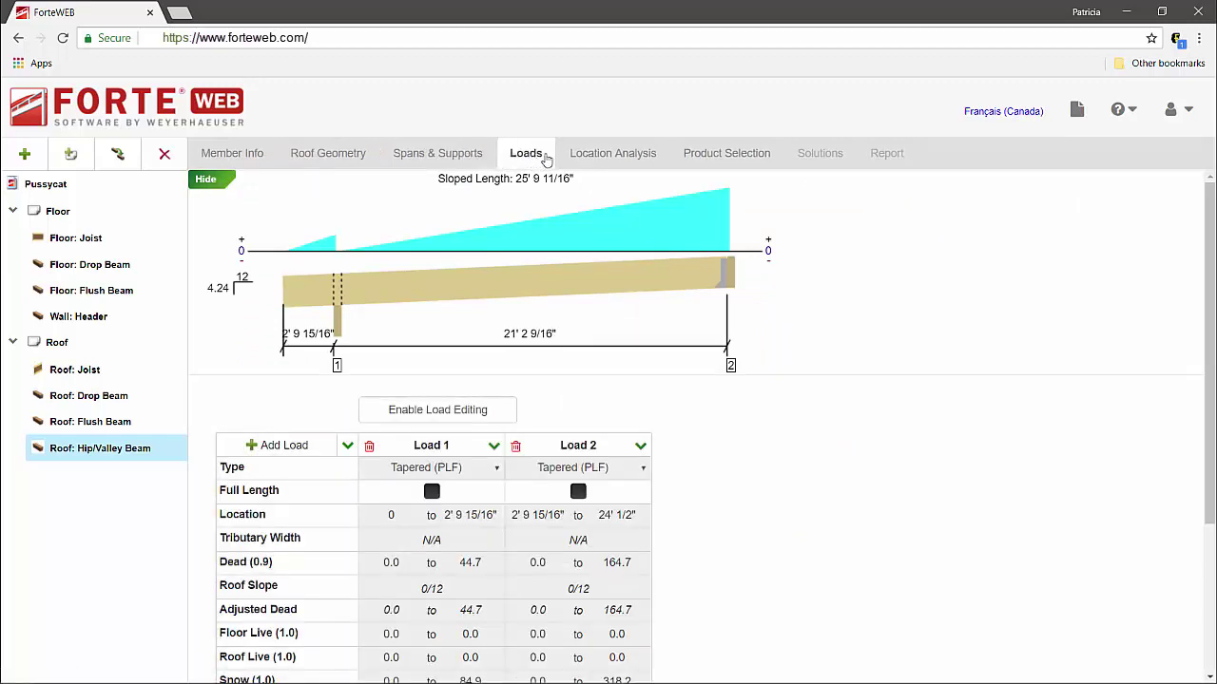
click(726, 152)
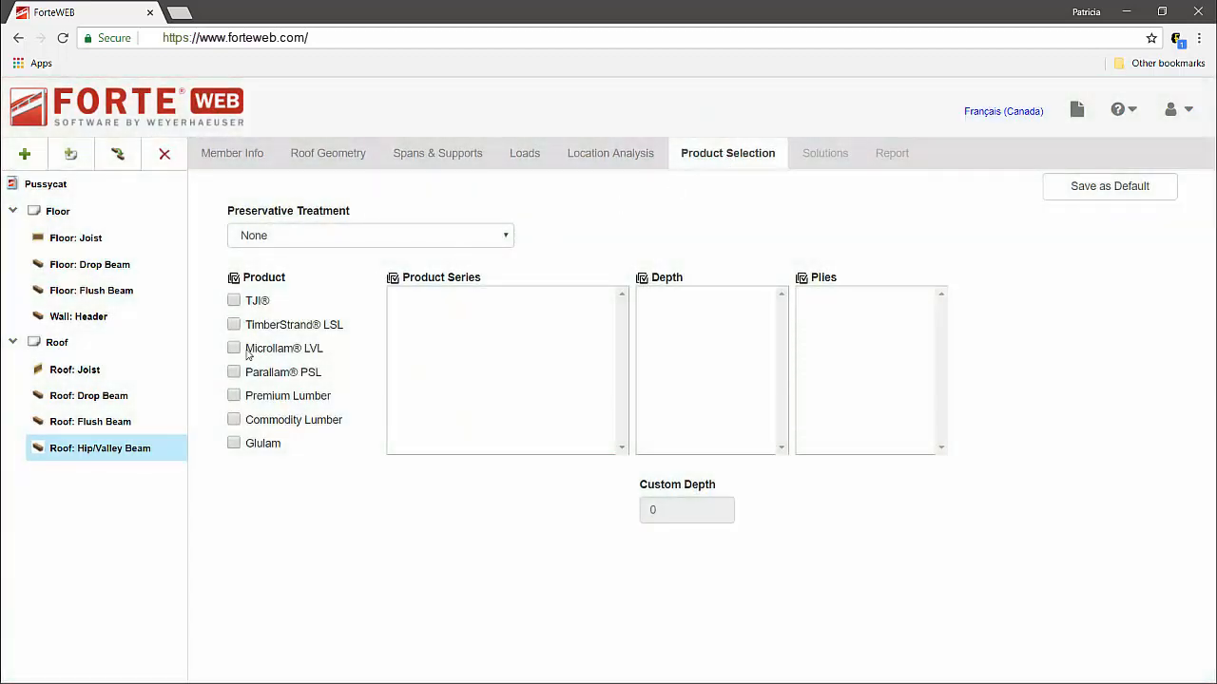
click(234, 348)
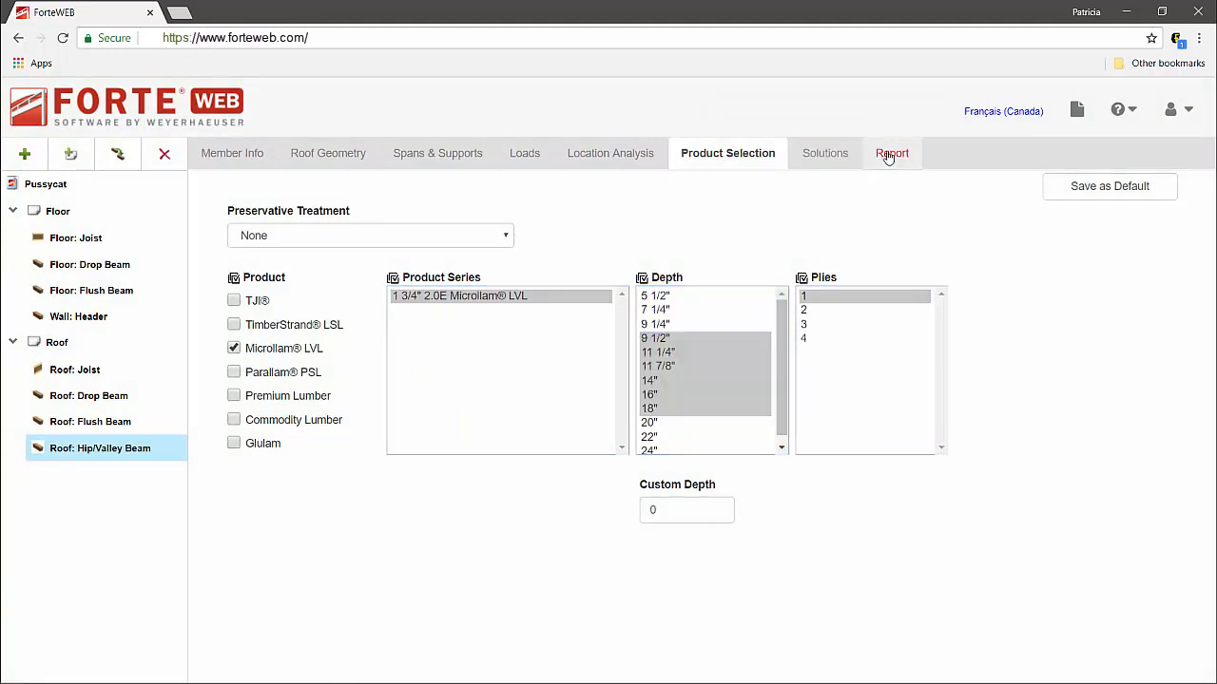
- Generate the member report showing a 1 3/4" x 16" 2.0E Microllam LVL that PASSED
click(886, 152)
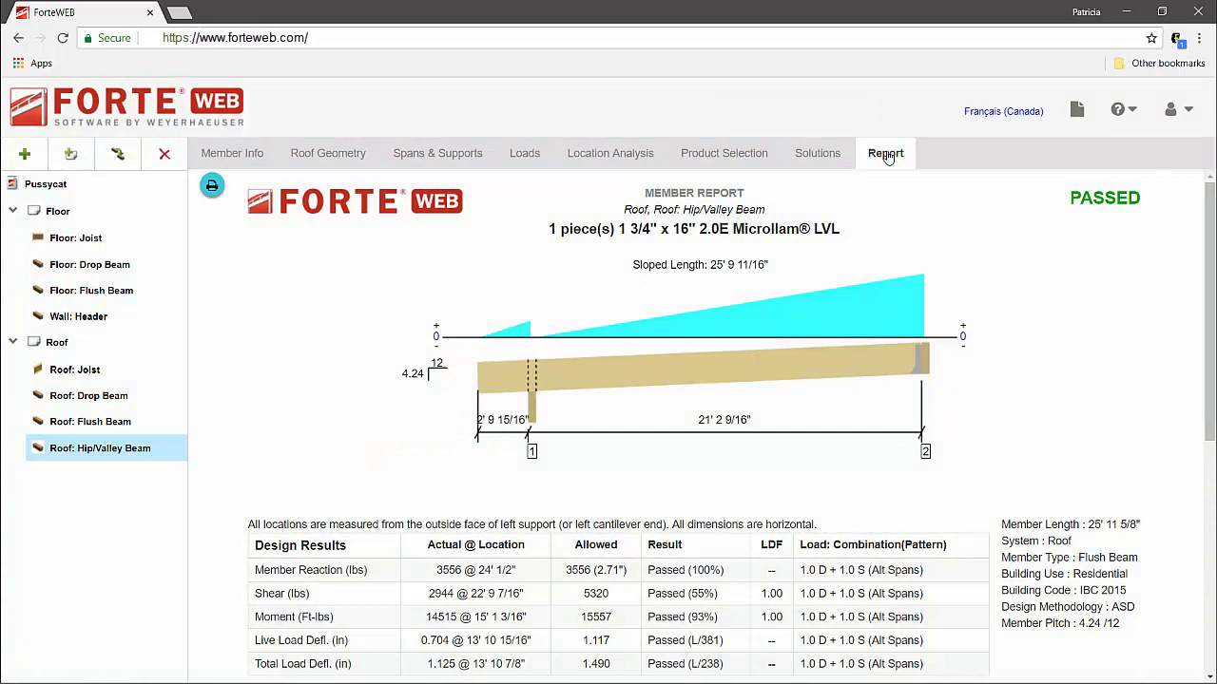
mouse_move(882, 159)
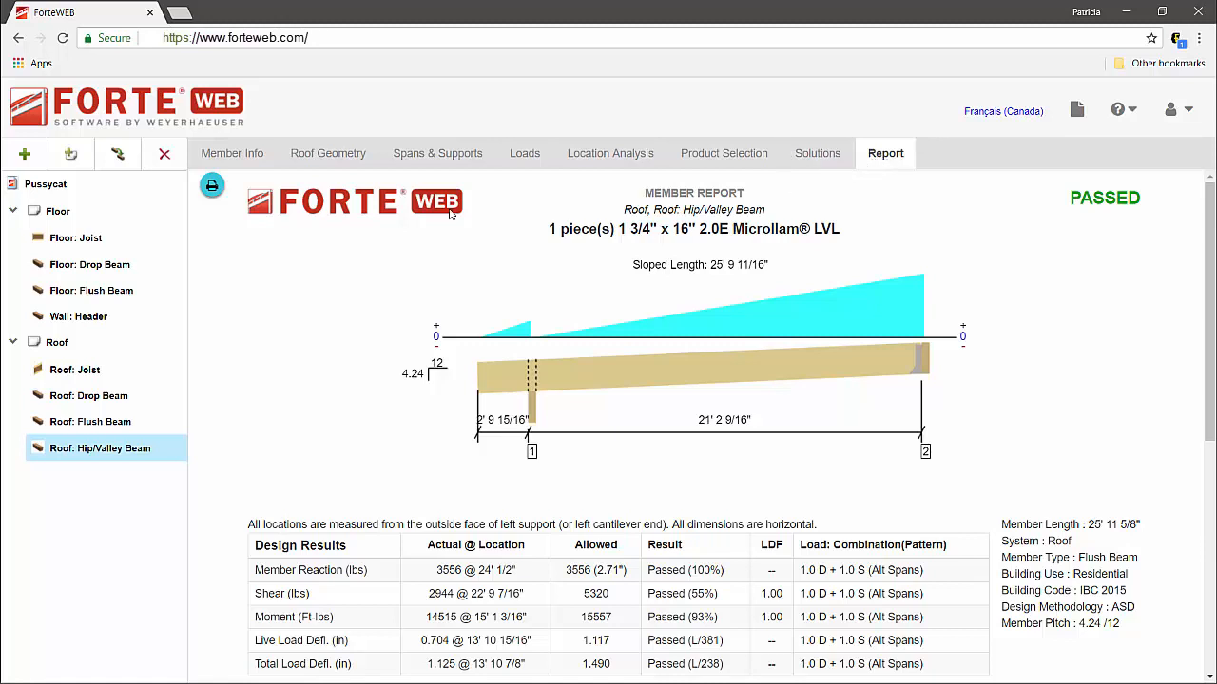
click(76, 237)
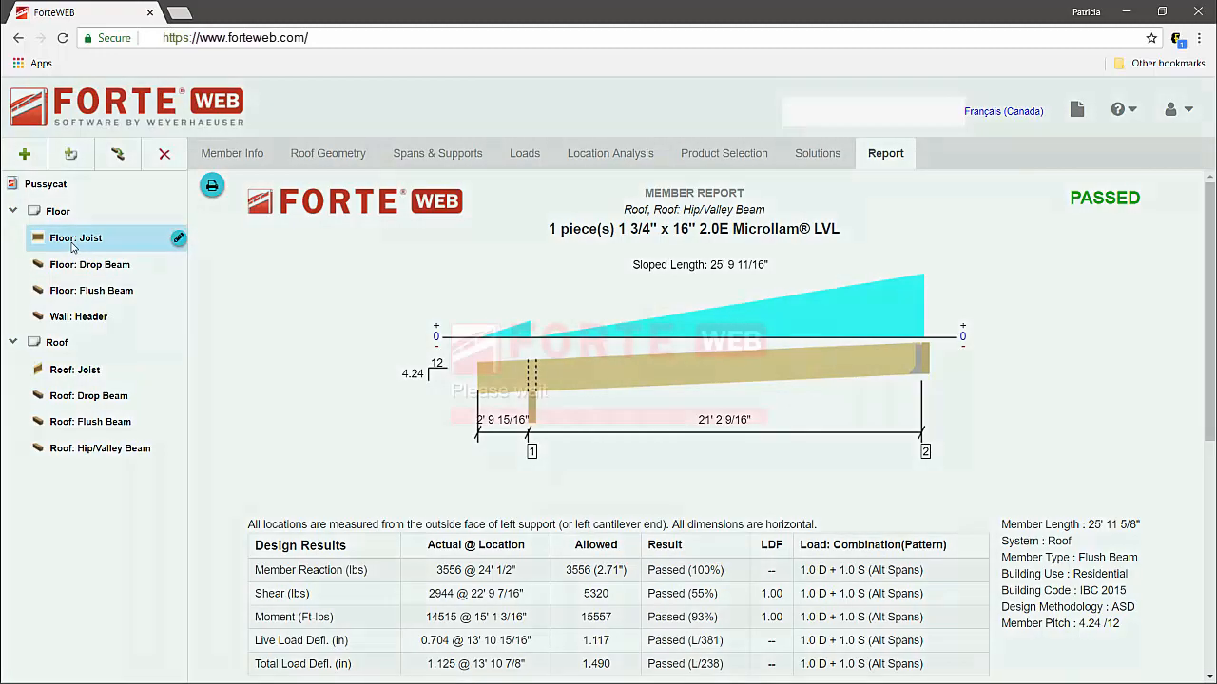
- In the floor joist's Location Analysis, add a notch of type Across Top - Top Flange
click(76, 238)
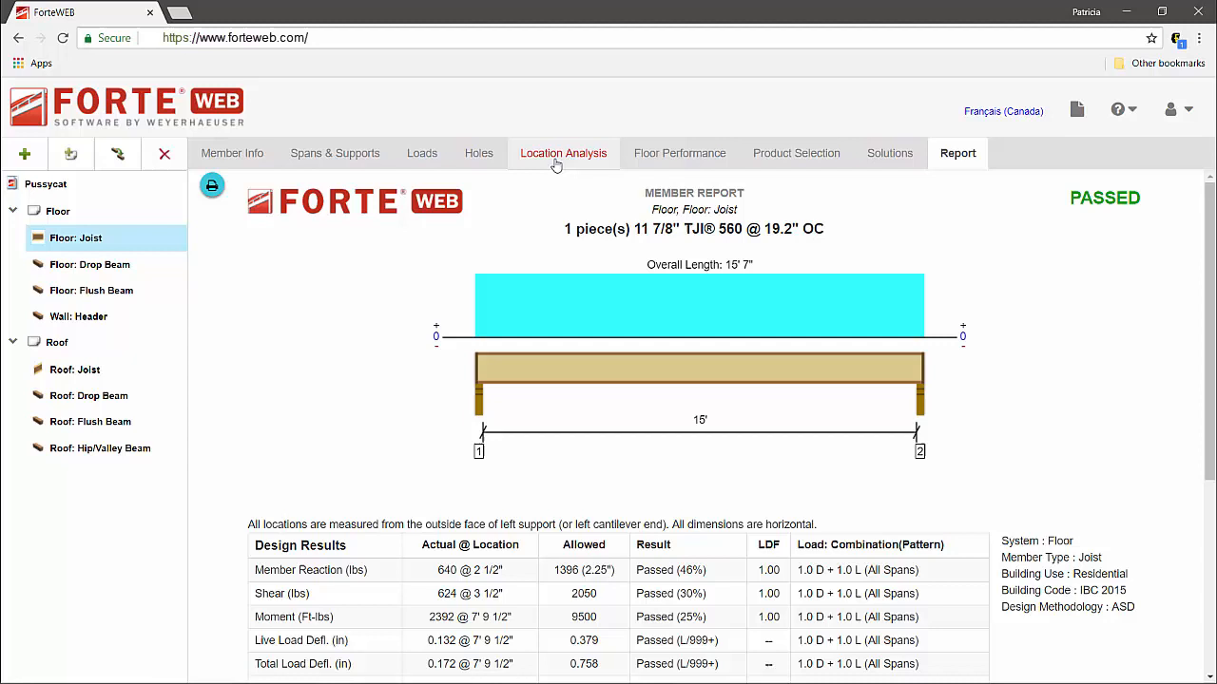
click(563, 152)
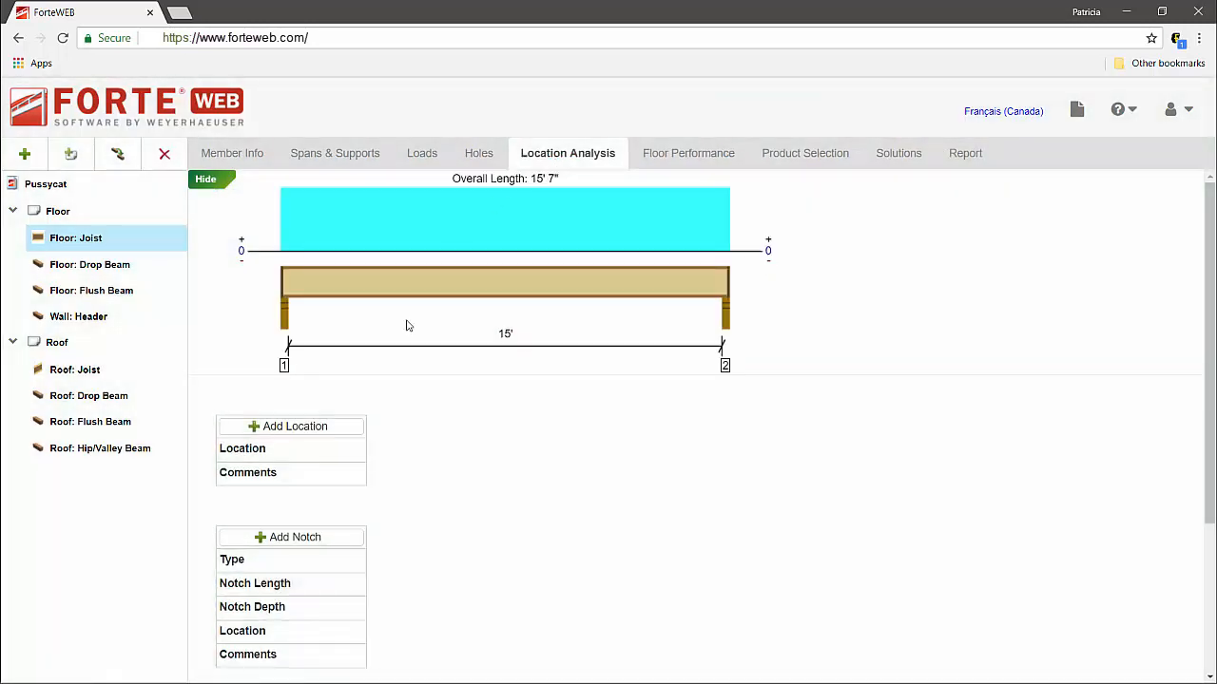
scroll(down, 3)
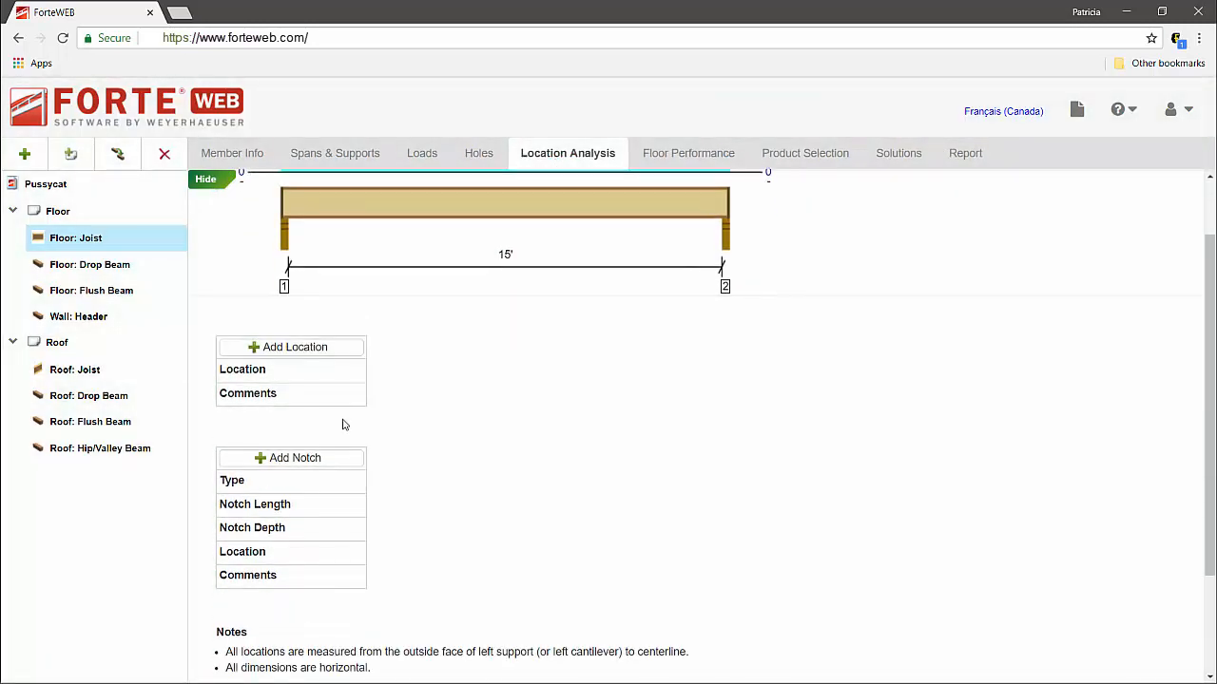
click(289, 458)
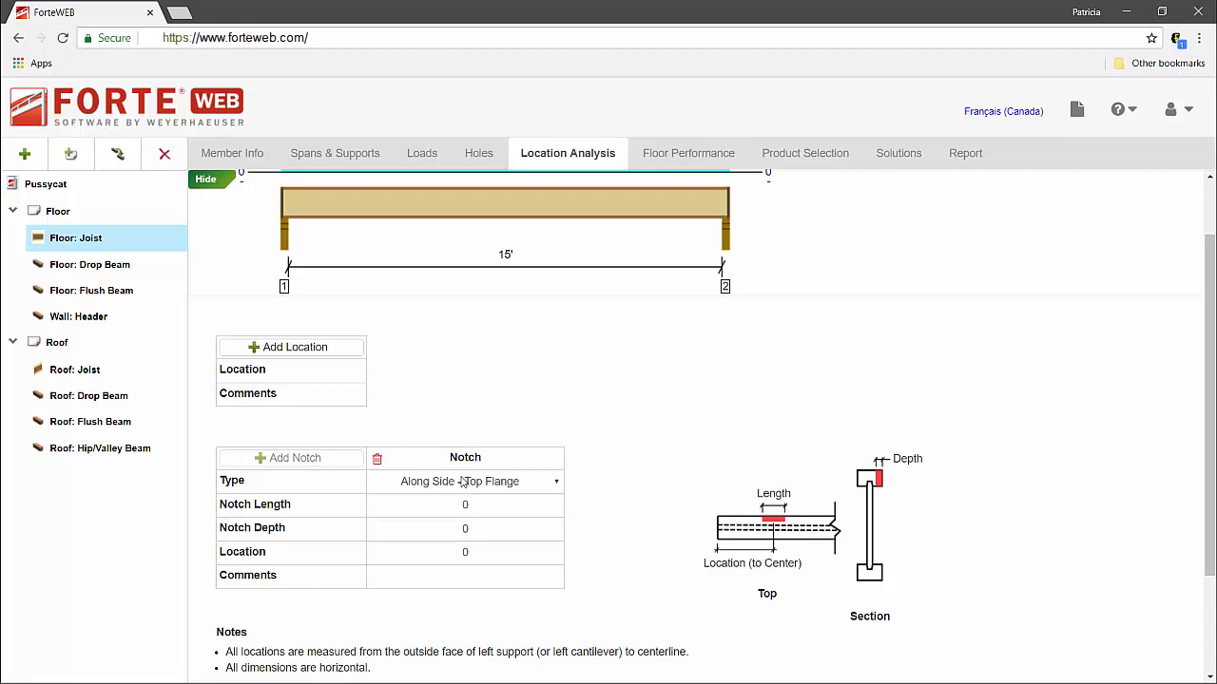
click(464, 483)
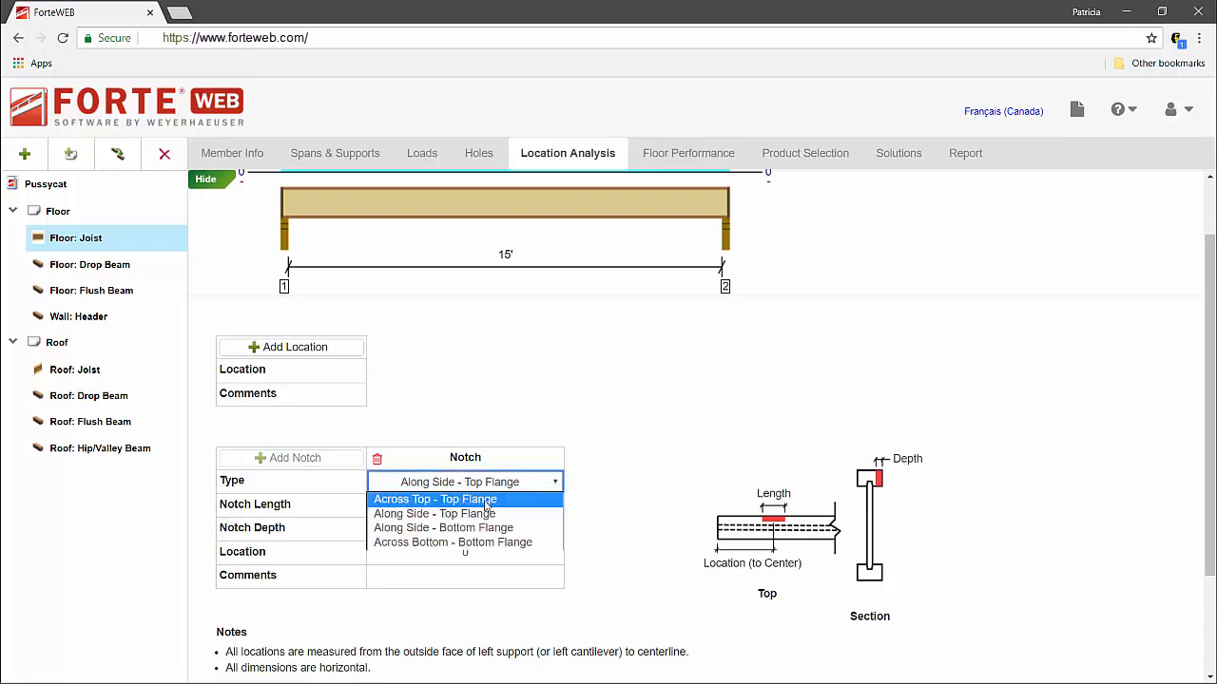
click(434, 498)
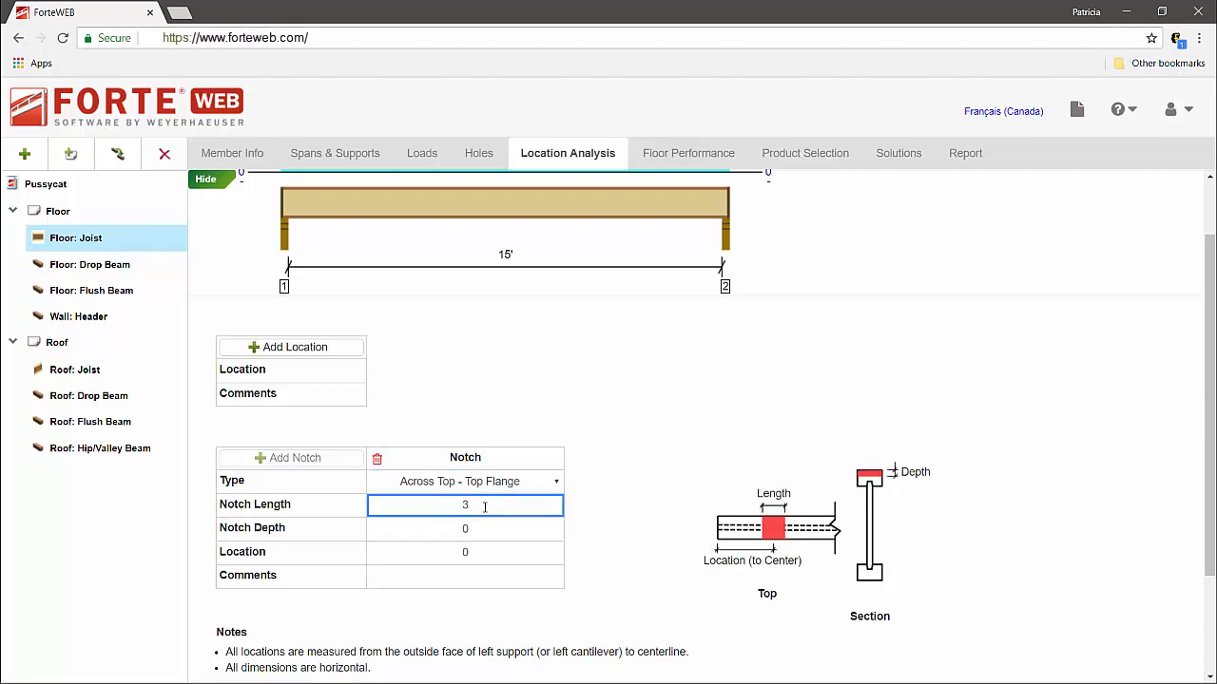
- Set the notch at 5' (3" long, 1/2" deep) with the comment 'Under To'
text(5)
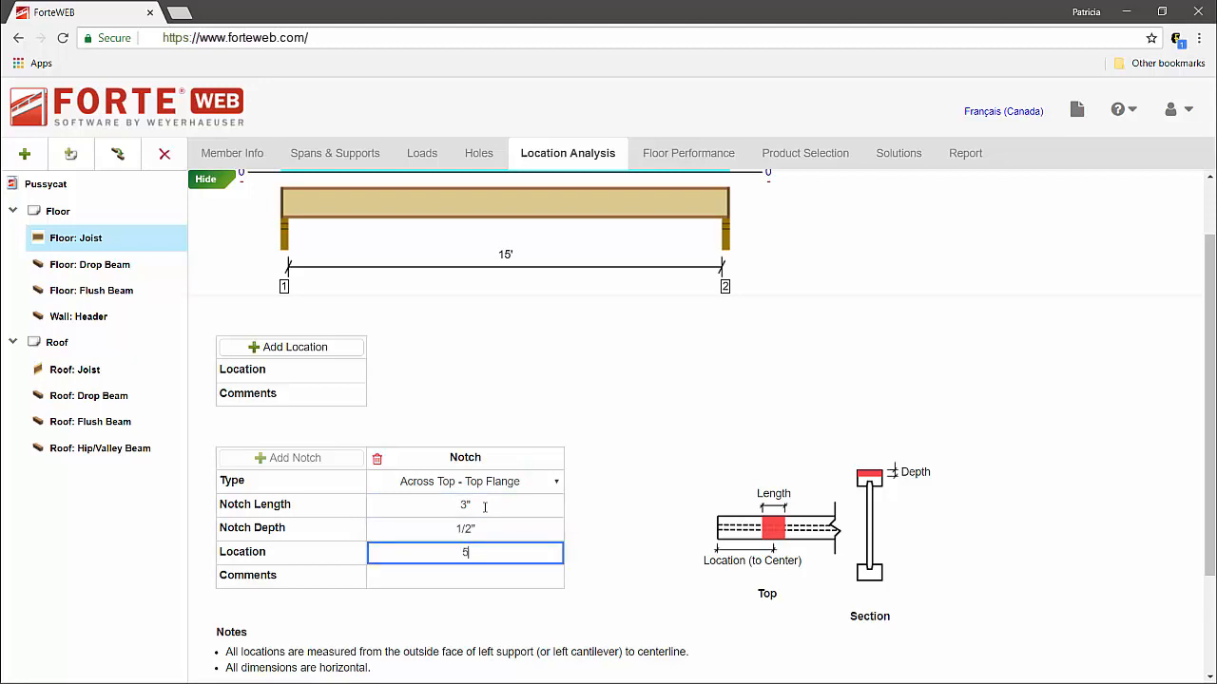
text(Under To)
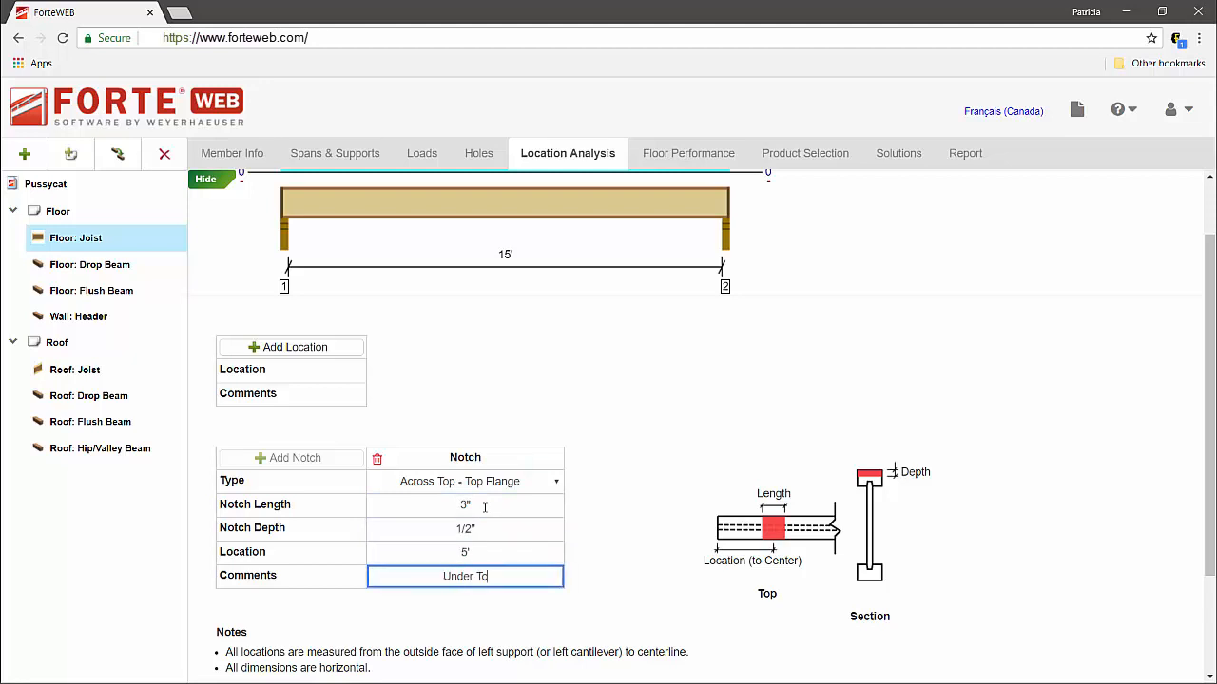
click(798, 152)
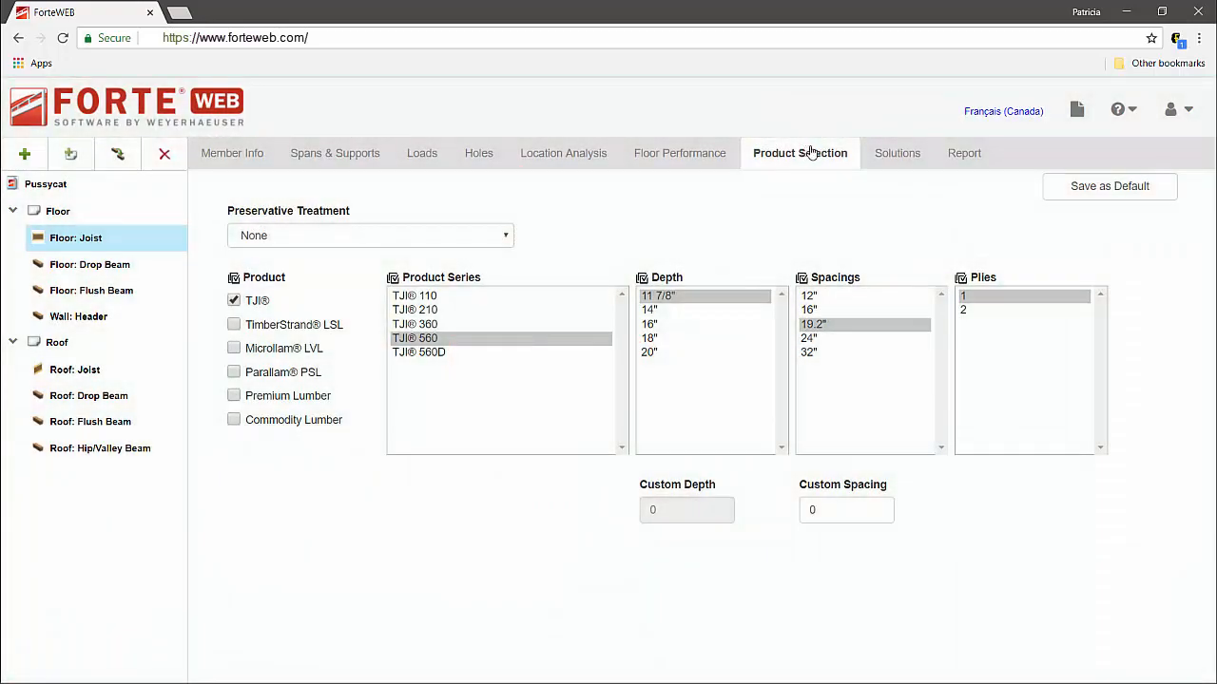
- View the joist report showing the notched 11 7/8" TJI 560 at 19.2" OC still PASSED
click(959, 152)
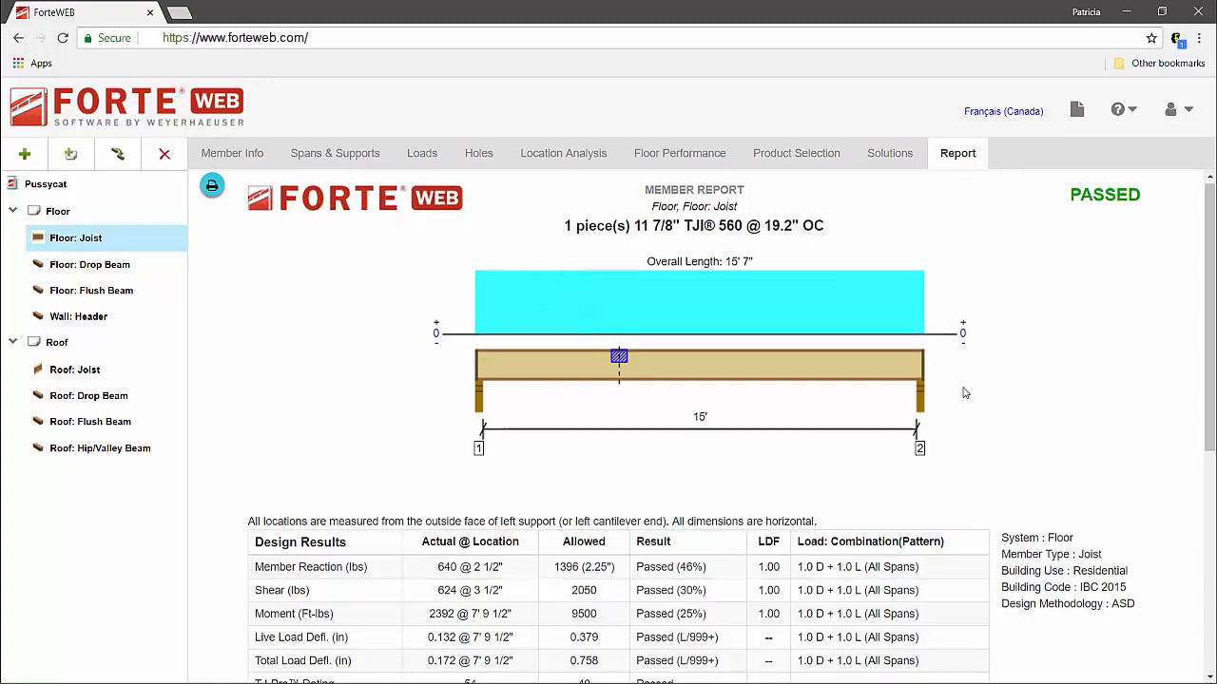
scroll(down, 3)
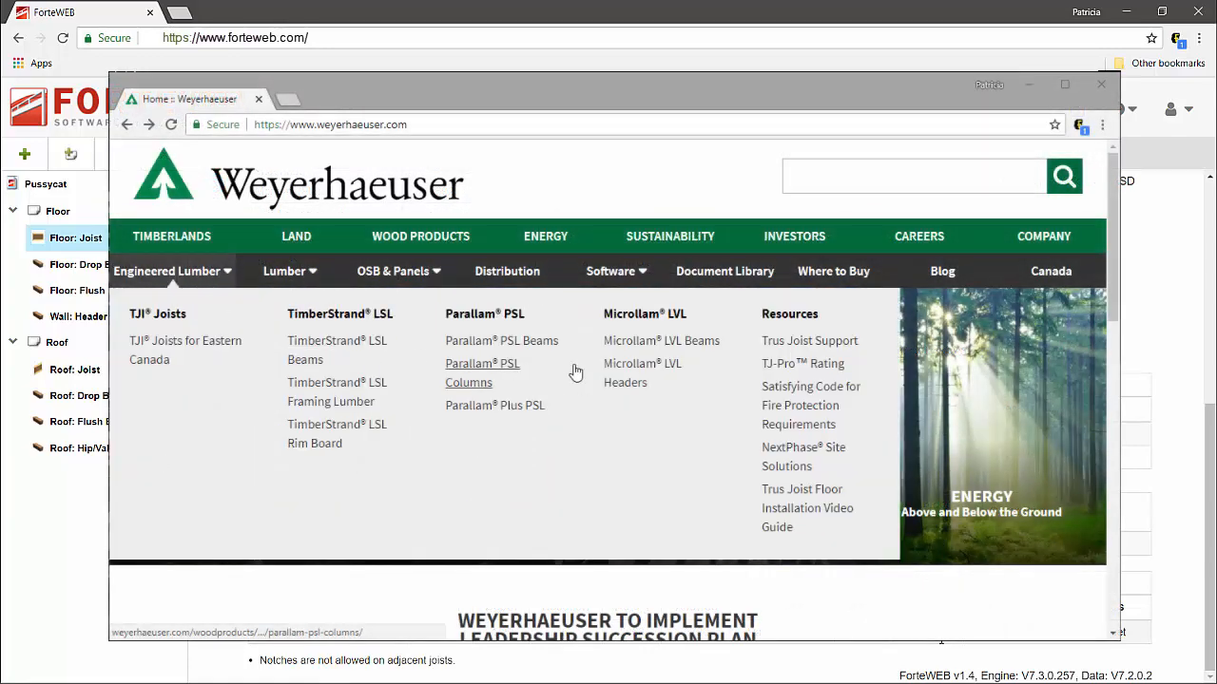
- Visit Weyerhaeuser's Trus Joist Support page, then show ForteWEB's Help menu with live chat
click(810, 340)
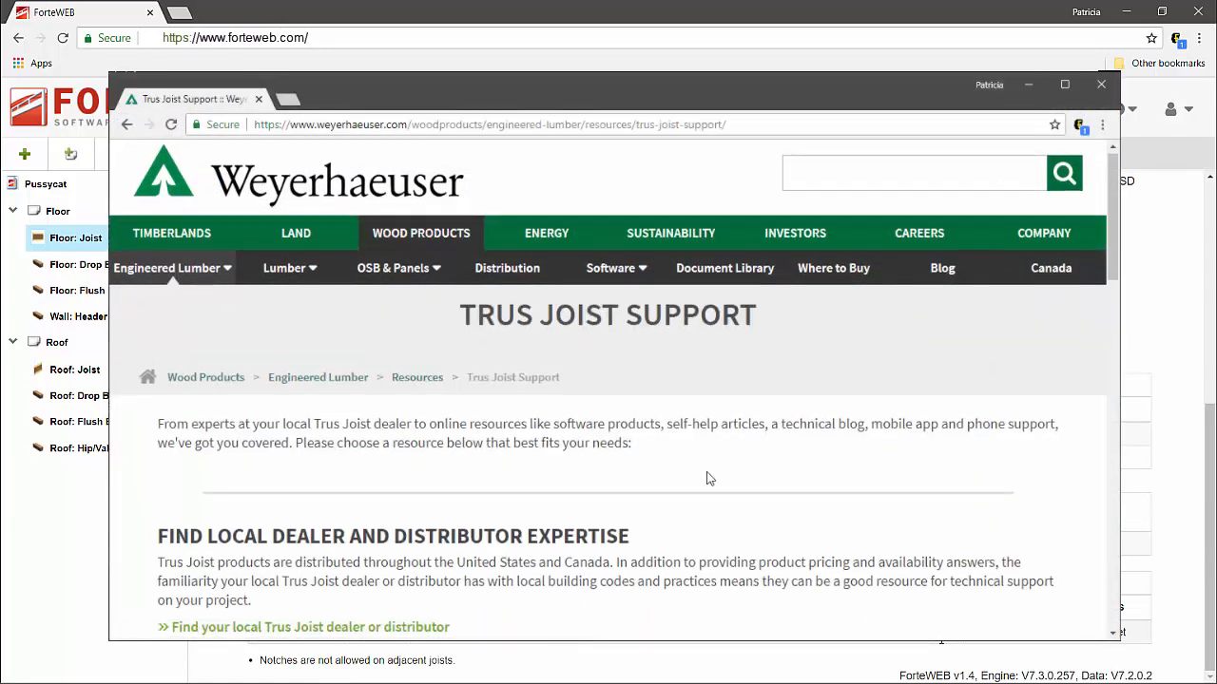
scroll(down, 3)
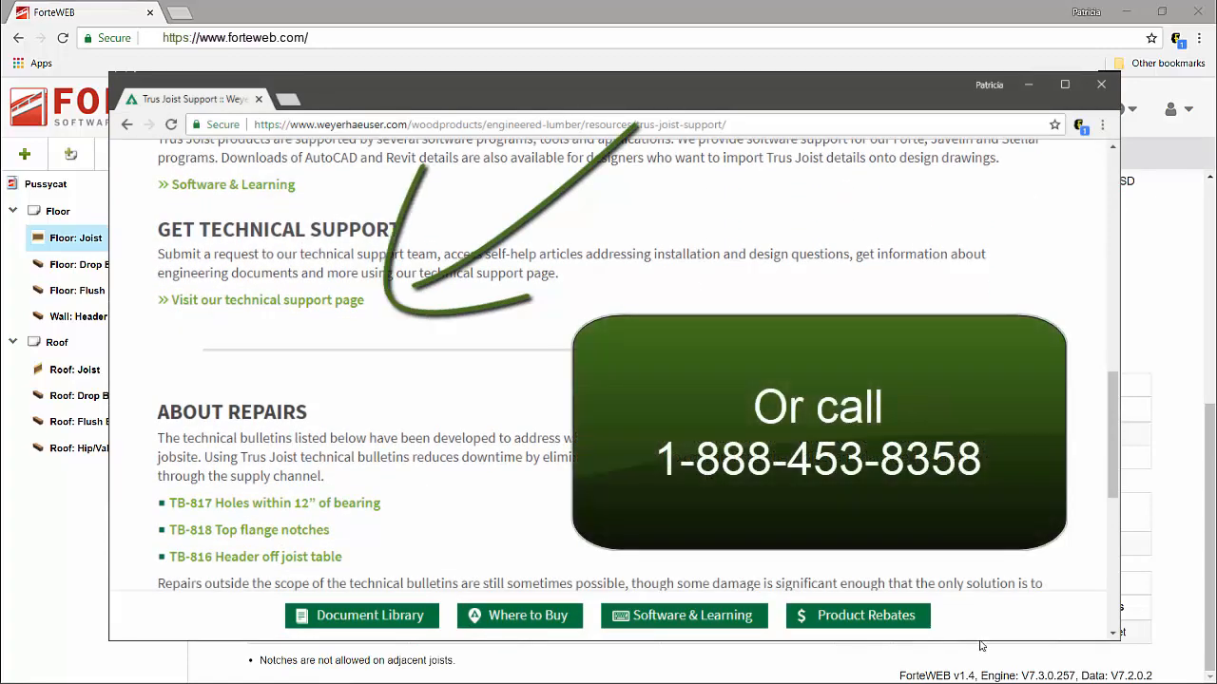
click(1099, 84)
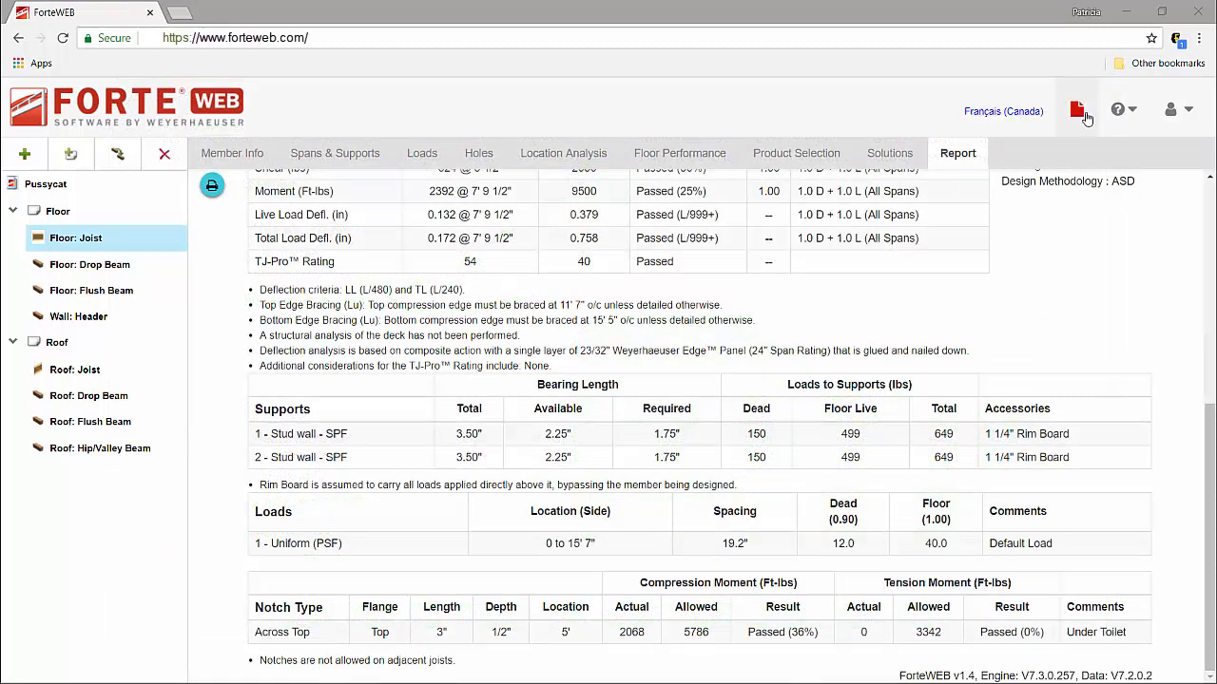
click(1118, 108)
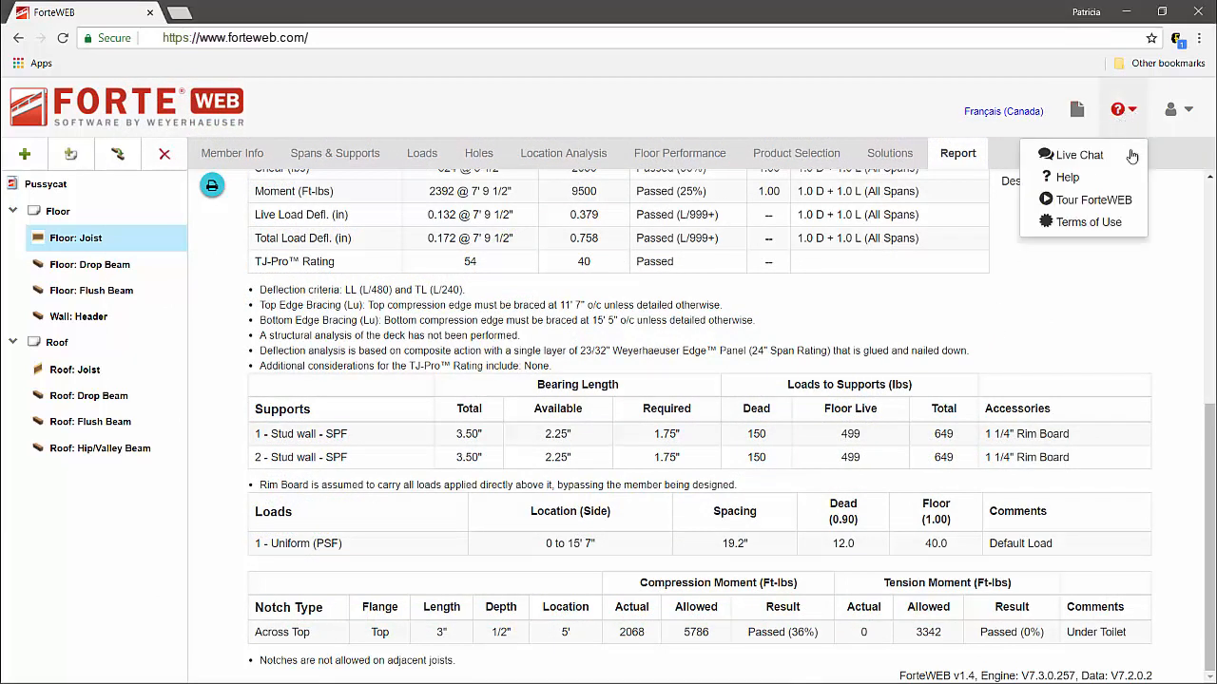
mouse_move(1130, 171)
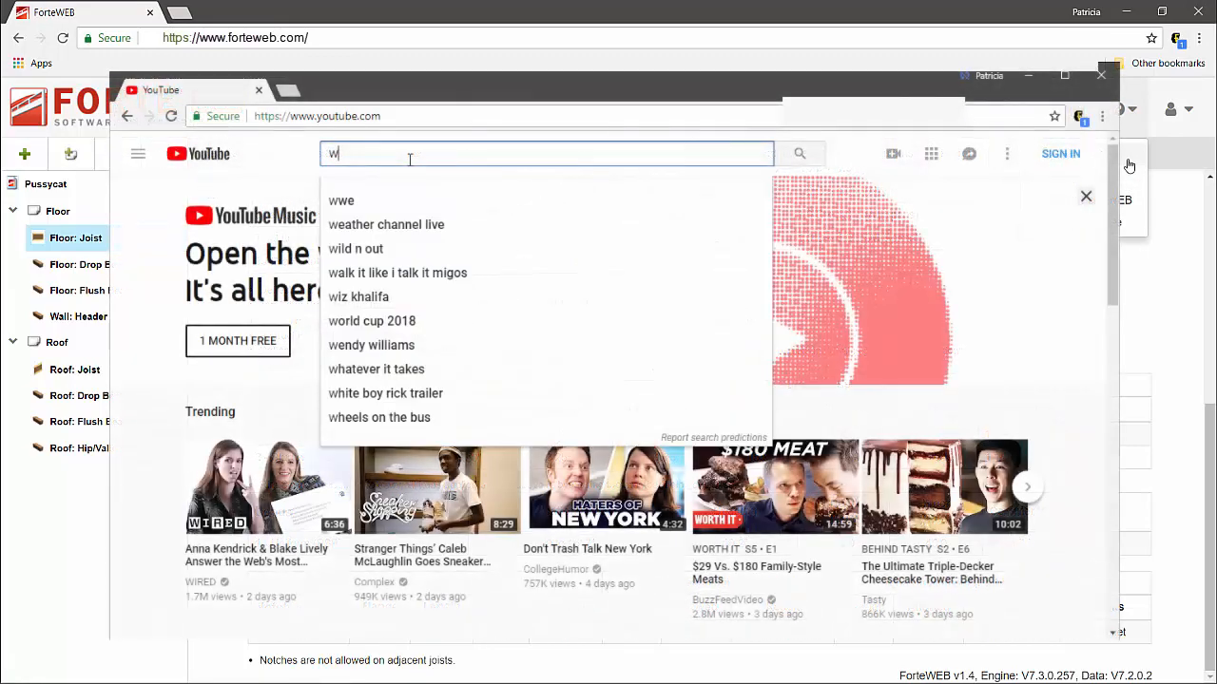
- Search YouTube for 'weyerhaeuser software' and open the Weyerhaeuser Software channel
text(weyerhaeuser software)
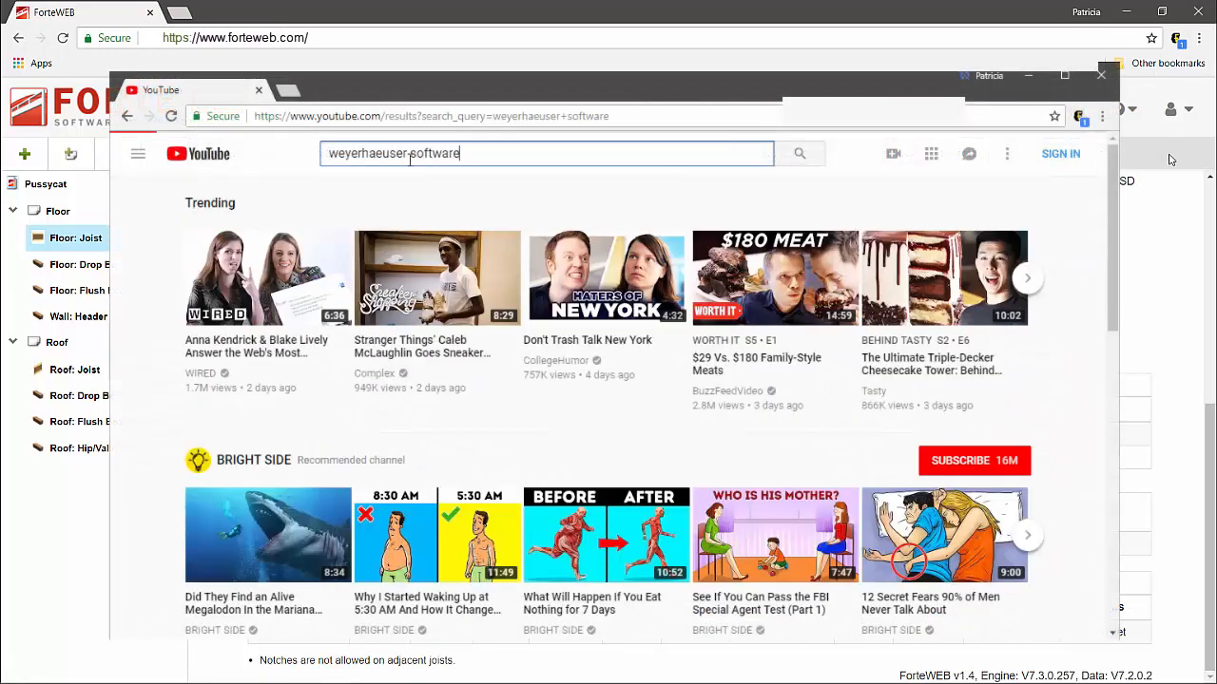
click(799, 152)
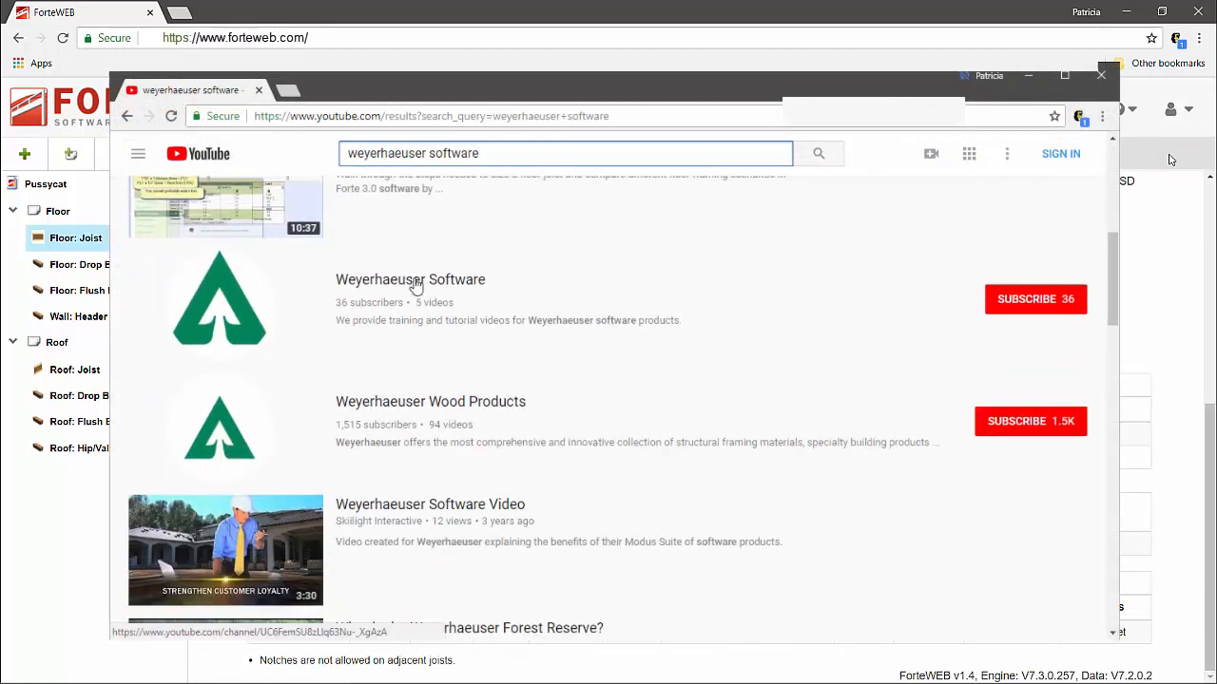
click(411, 279)
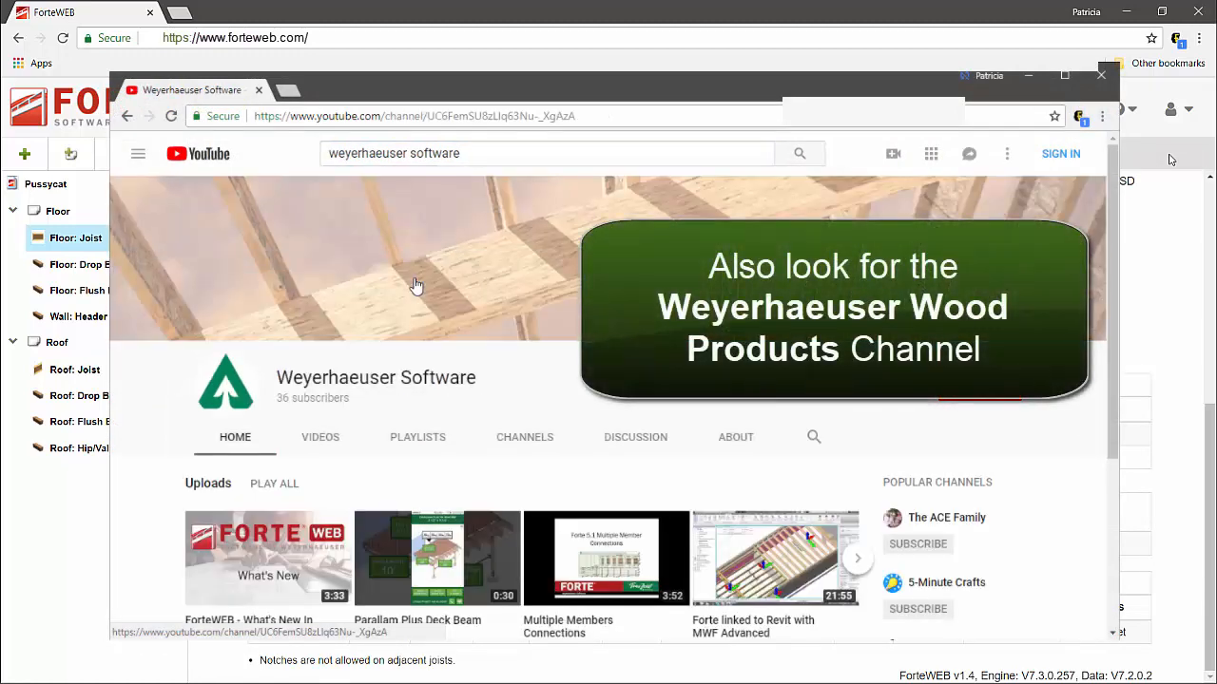